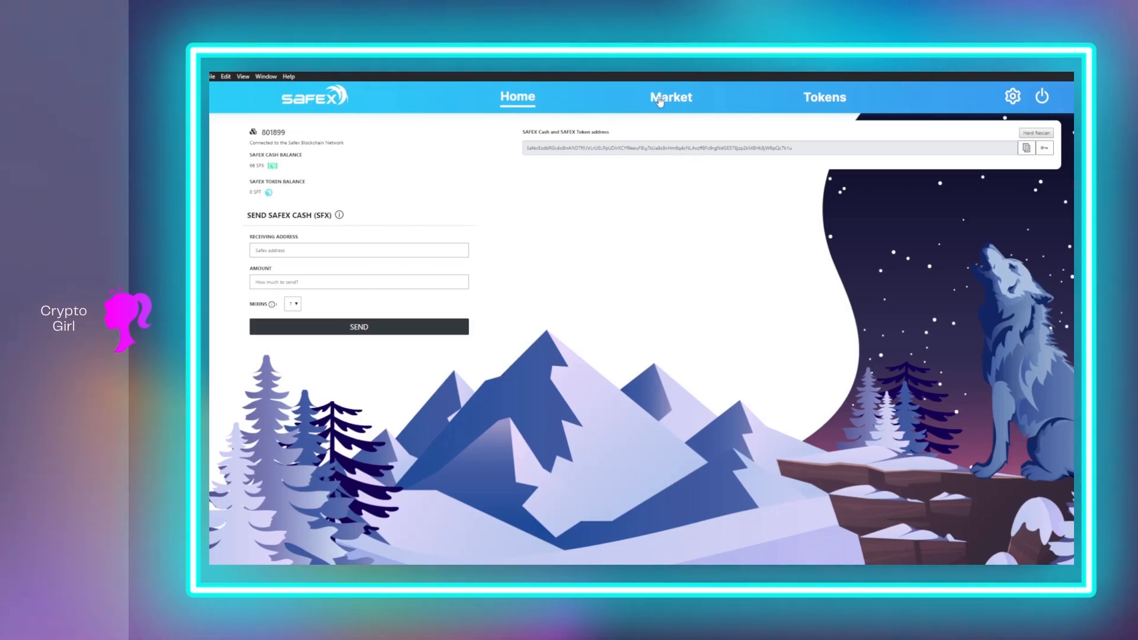
Step: Open the Market tab, show the products for sale, and scroll through the listings
left_click(671, 97)
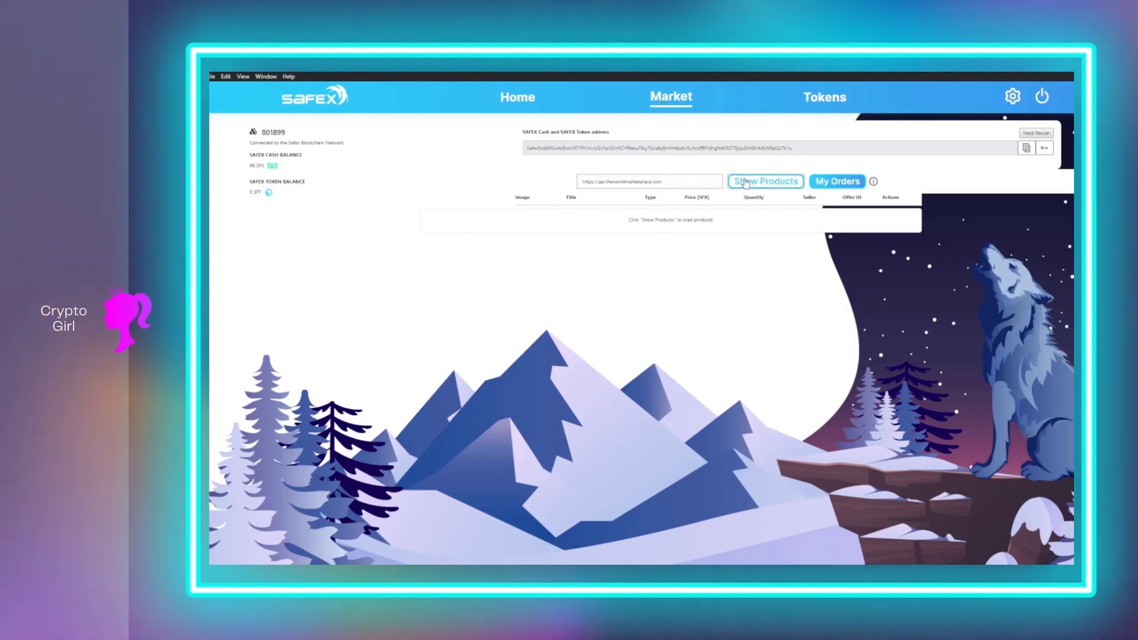
left_click(766, 181)
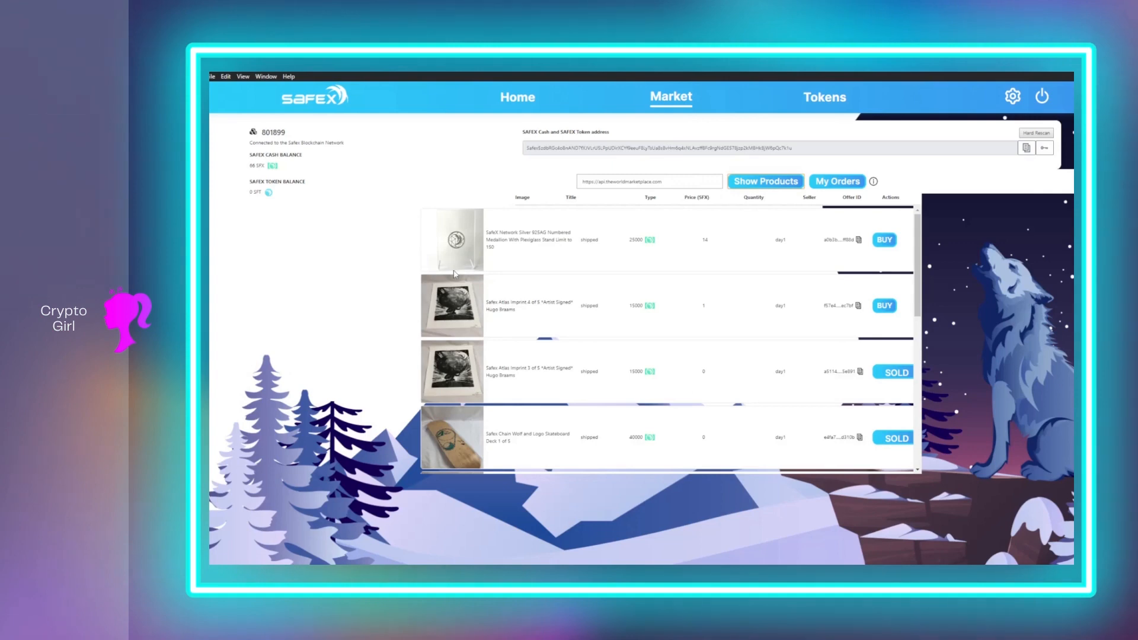
scroll("down", 3)
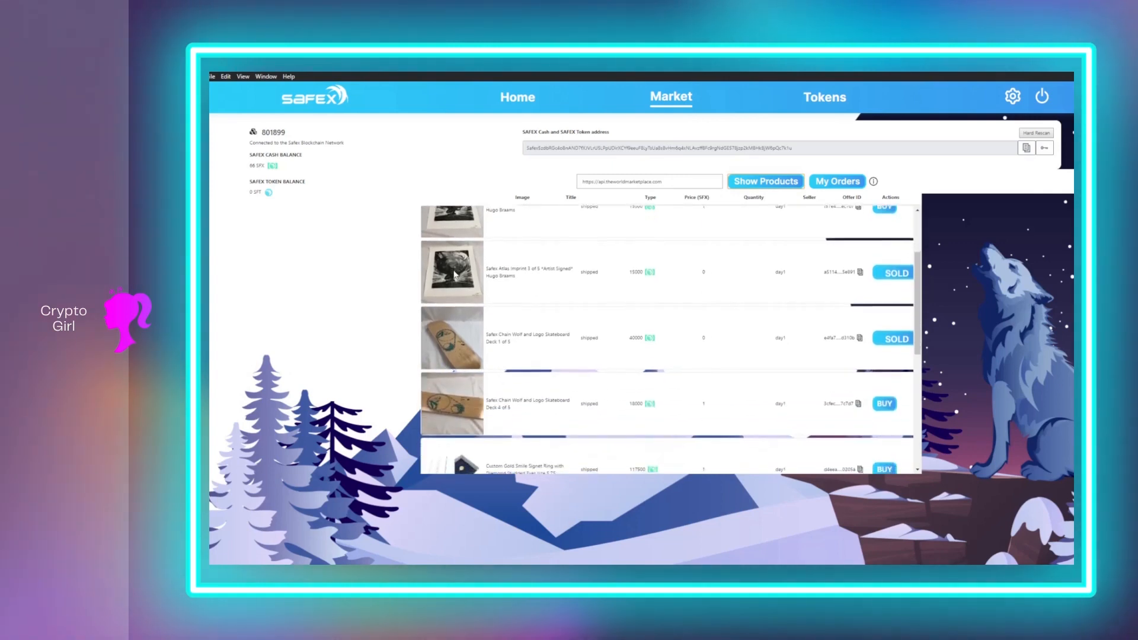
scroll("down", 3)
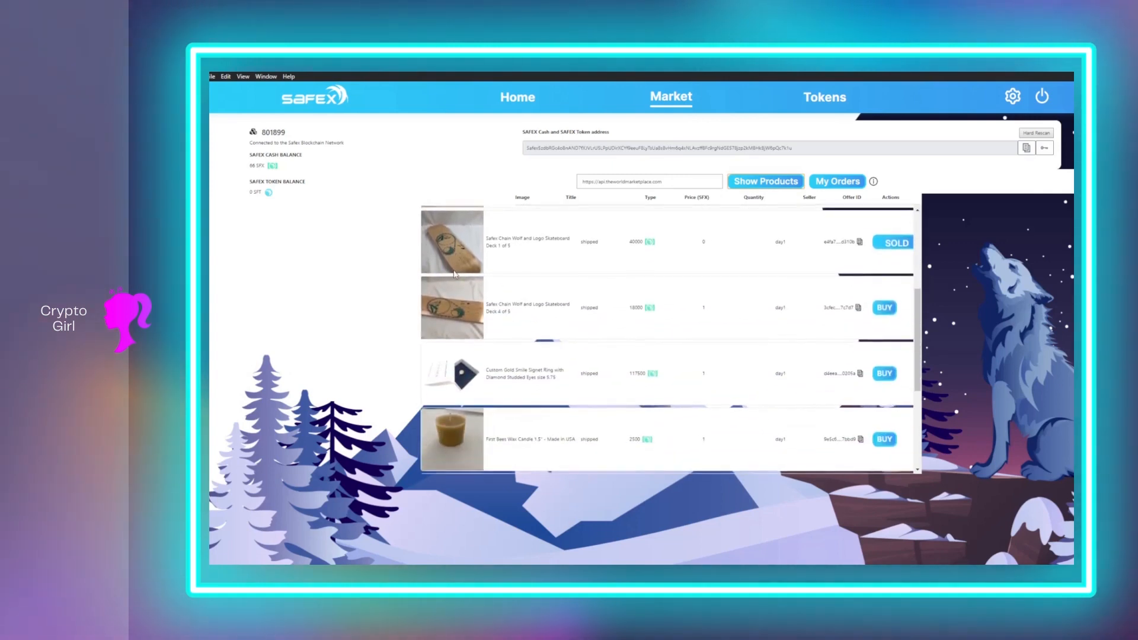
scroll("down", 3)
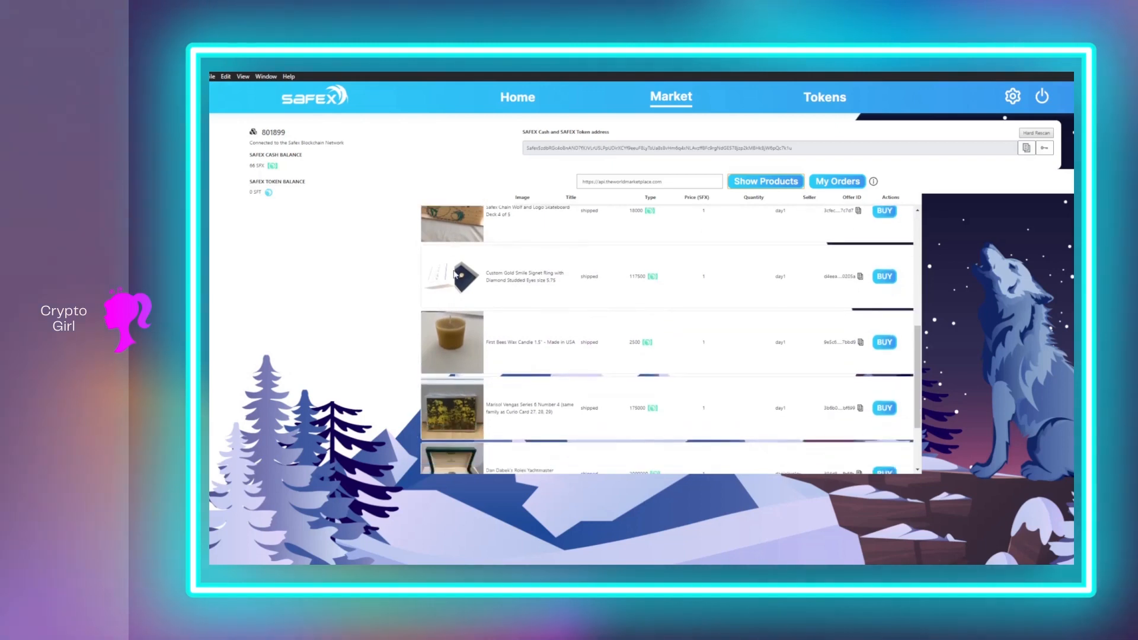
scroll("down", 3)
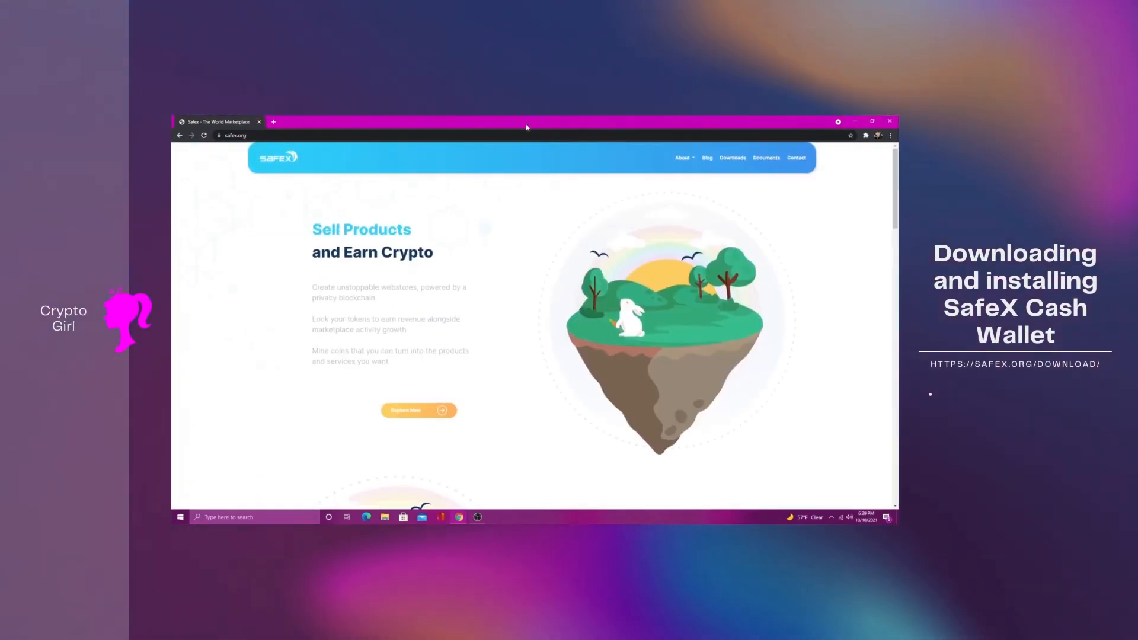
Step: Download the Windows wallet from safex.org, launch the installer, and expand SmartScreen's More info
left_click(733, 158)
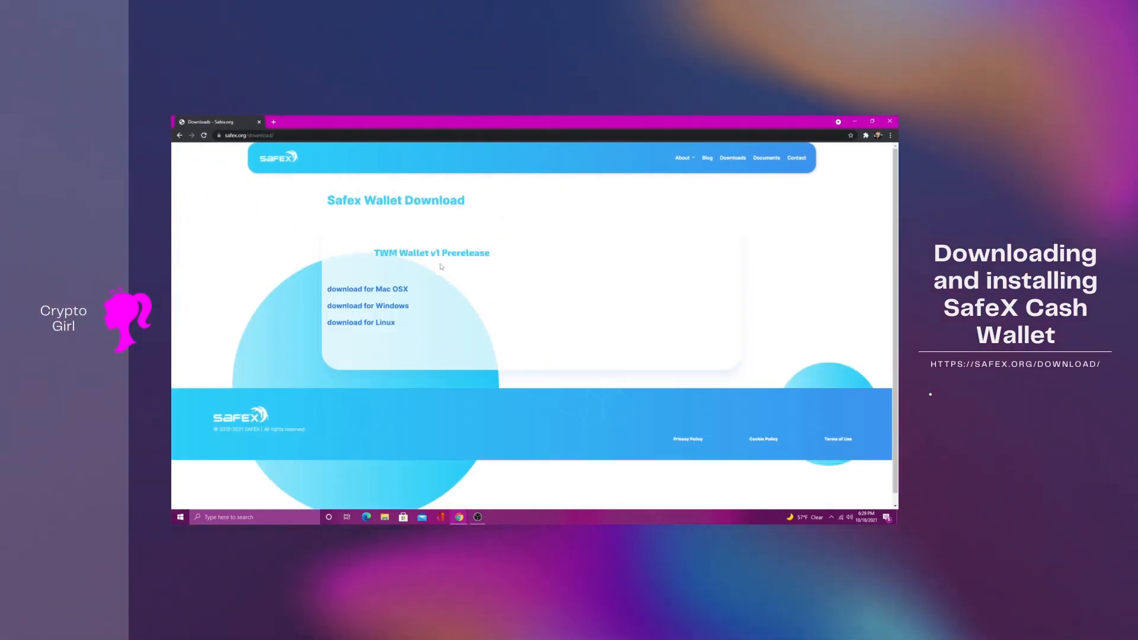
mouse_move(382, 310)
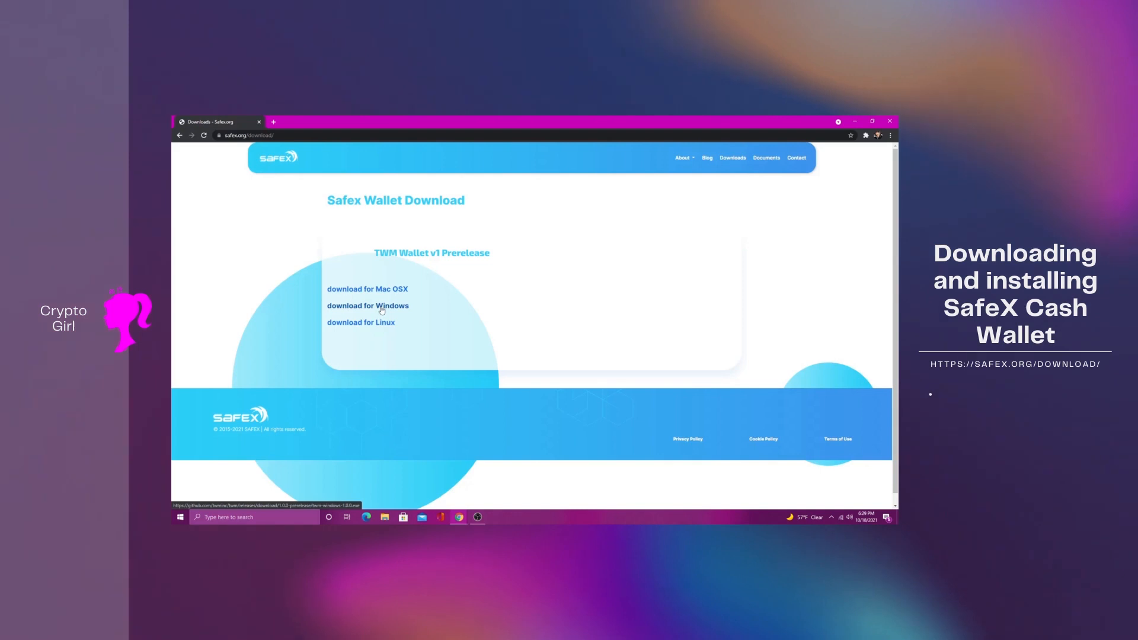
left_click(367, 305)
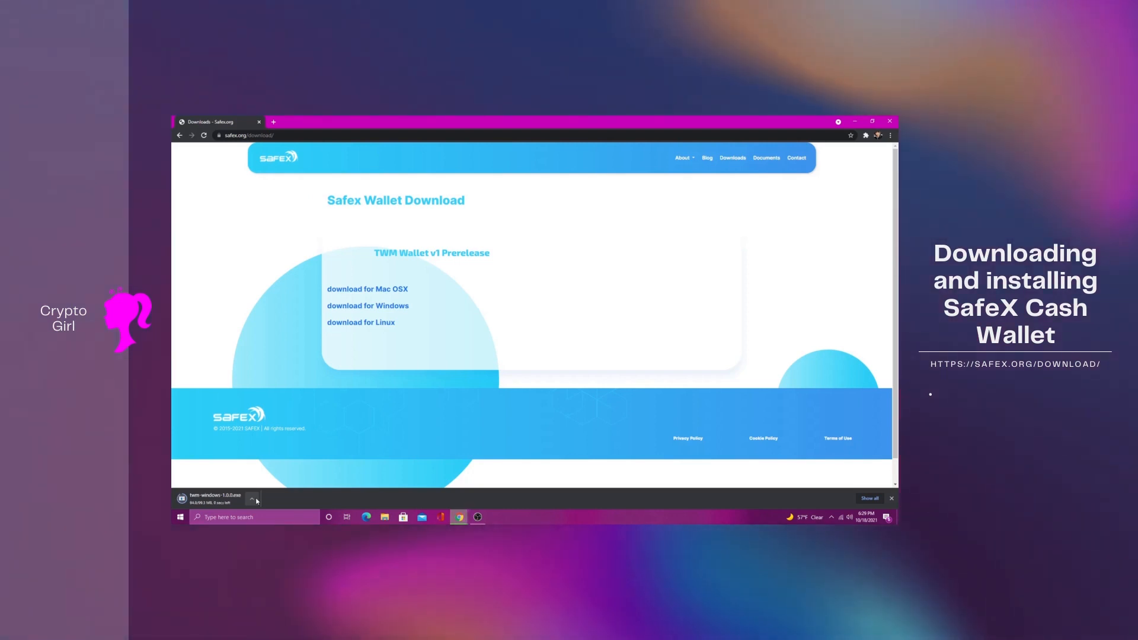
left_click(252, 498)
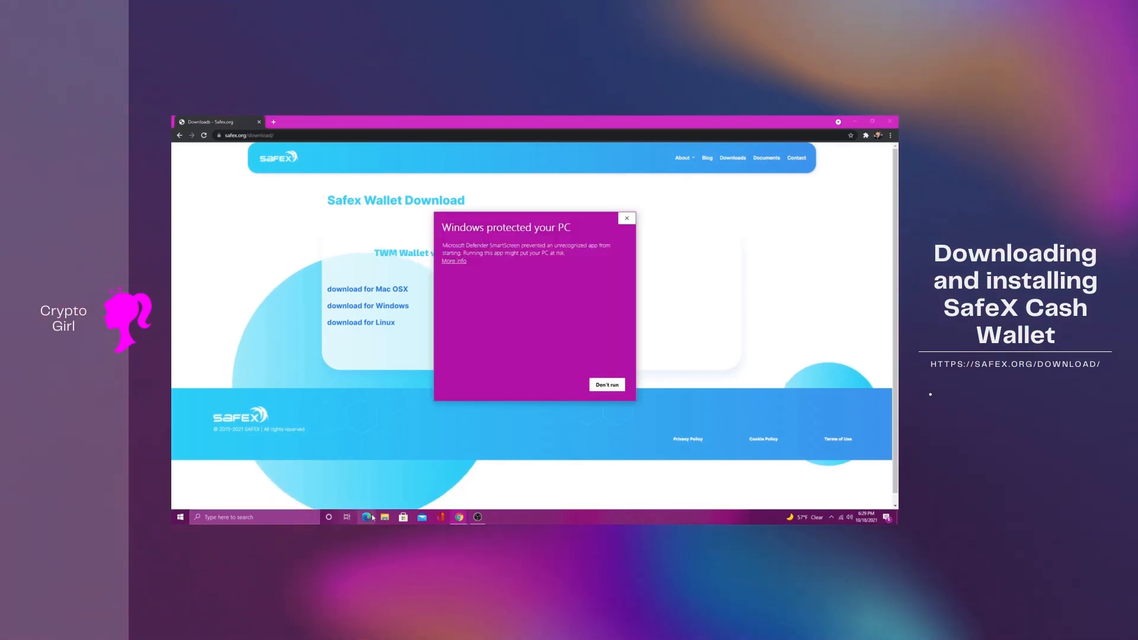
left_click(453, 261)
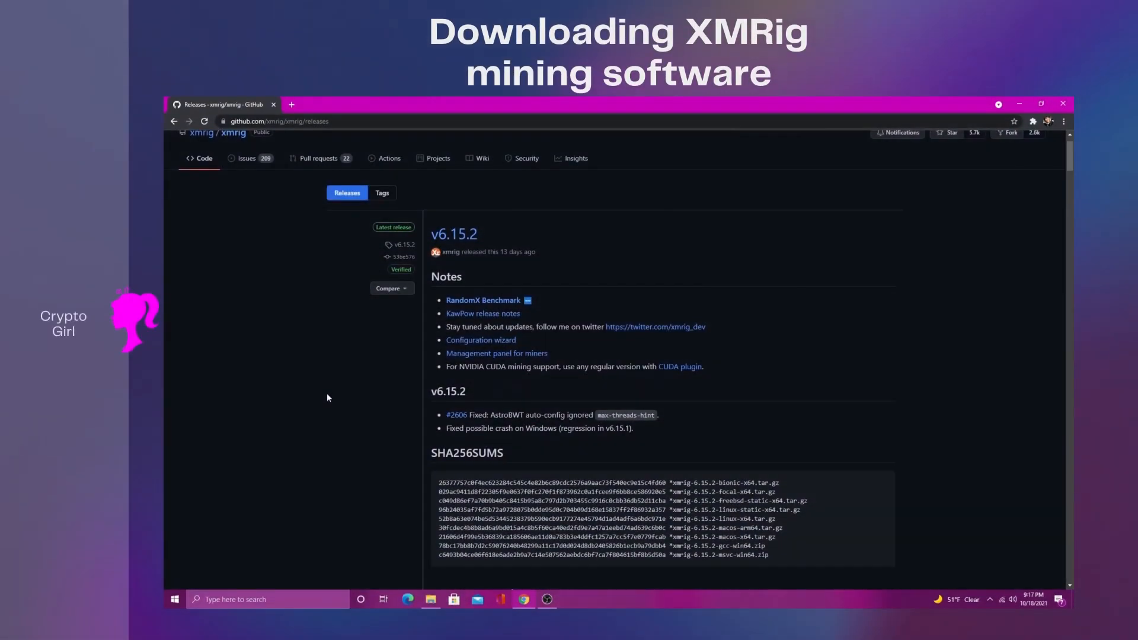
Step: Download the Windows msvc build of XMRig and open the downloaded archive
scroll("down", 3)
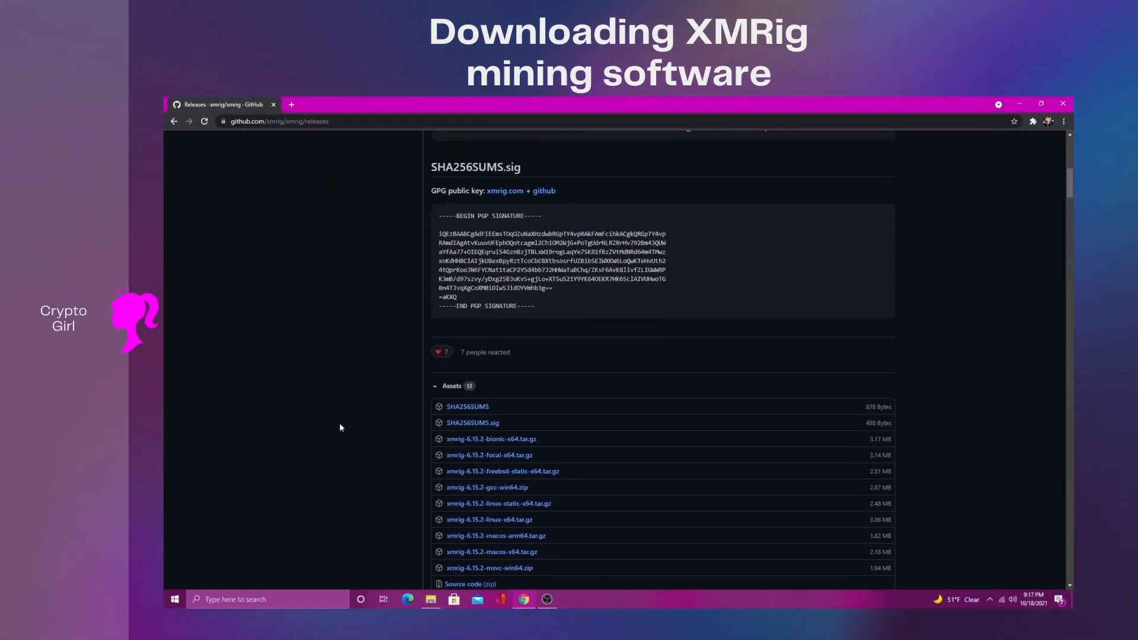
left_click(489, 473)
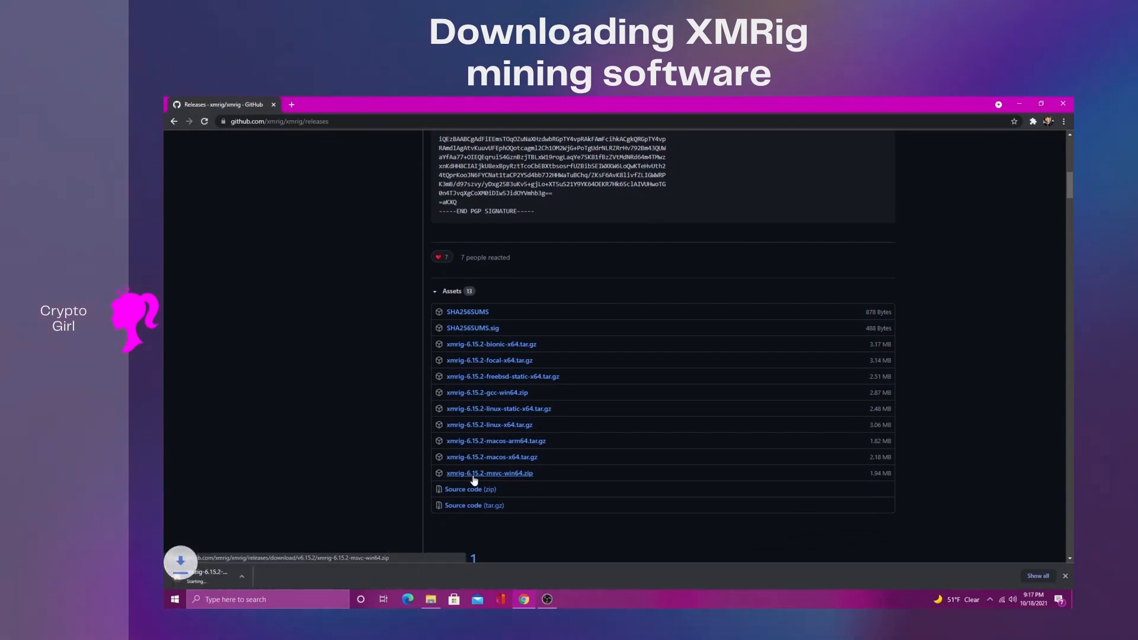
left_click(267, 578)
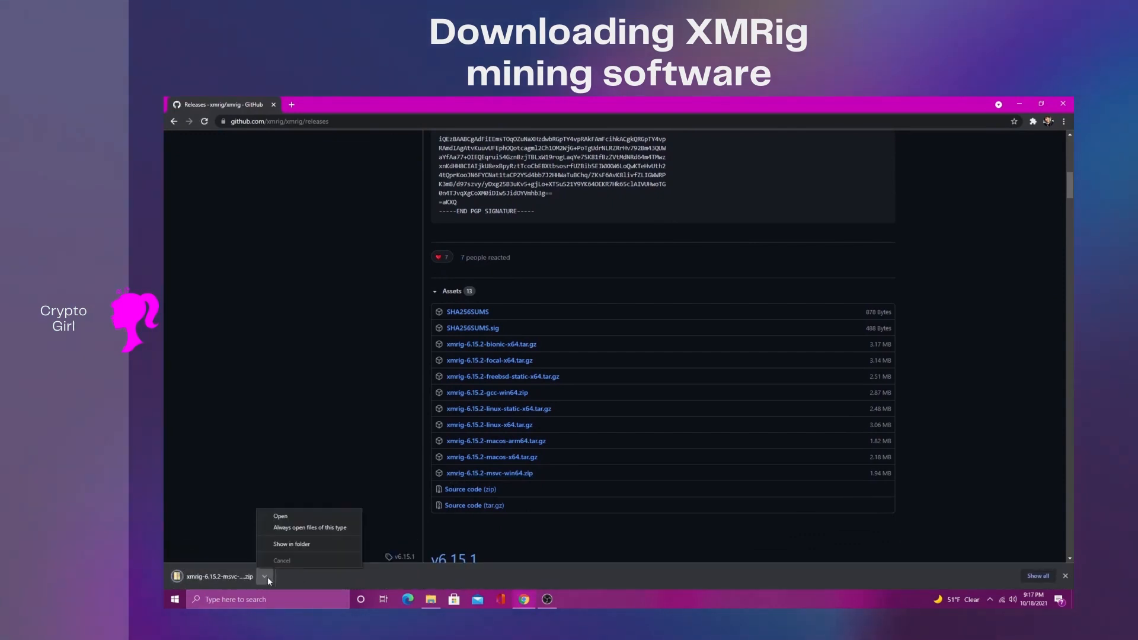
left_click(280, 516)
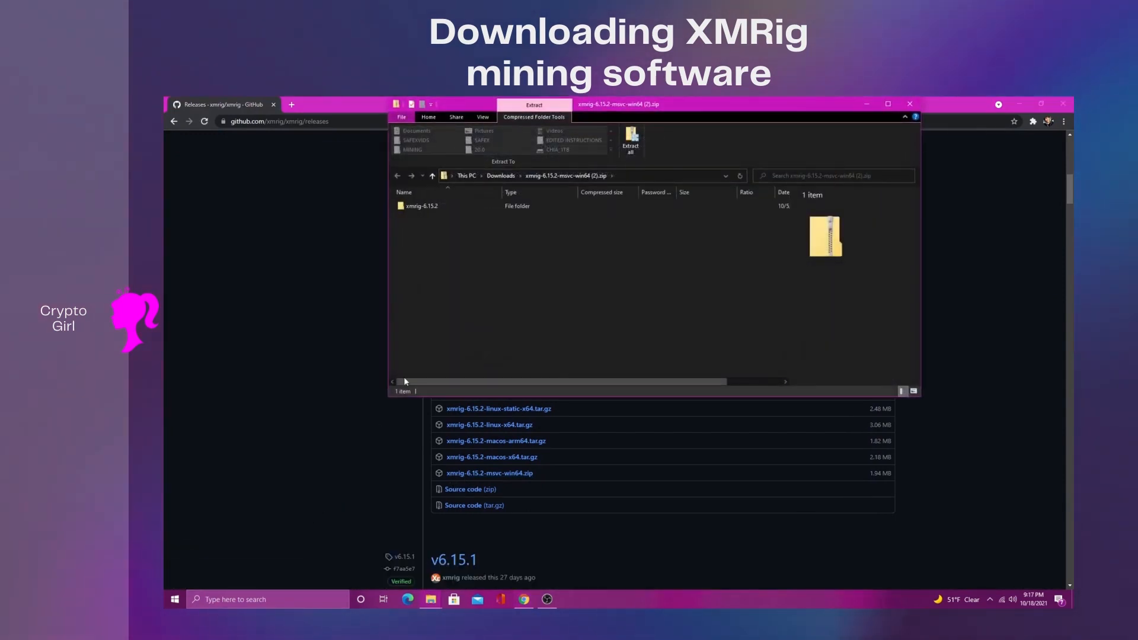
Step: Extract the XMRig zip to the Desktop, replacing the existing files
left_click(631, 141)
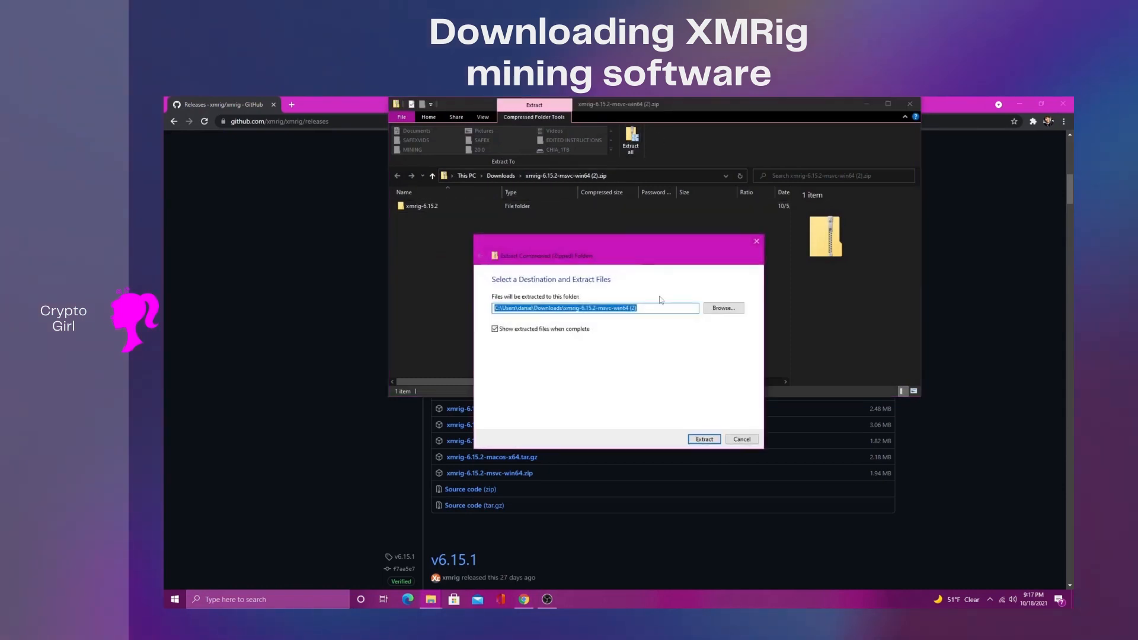
left_click(723, 308)
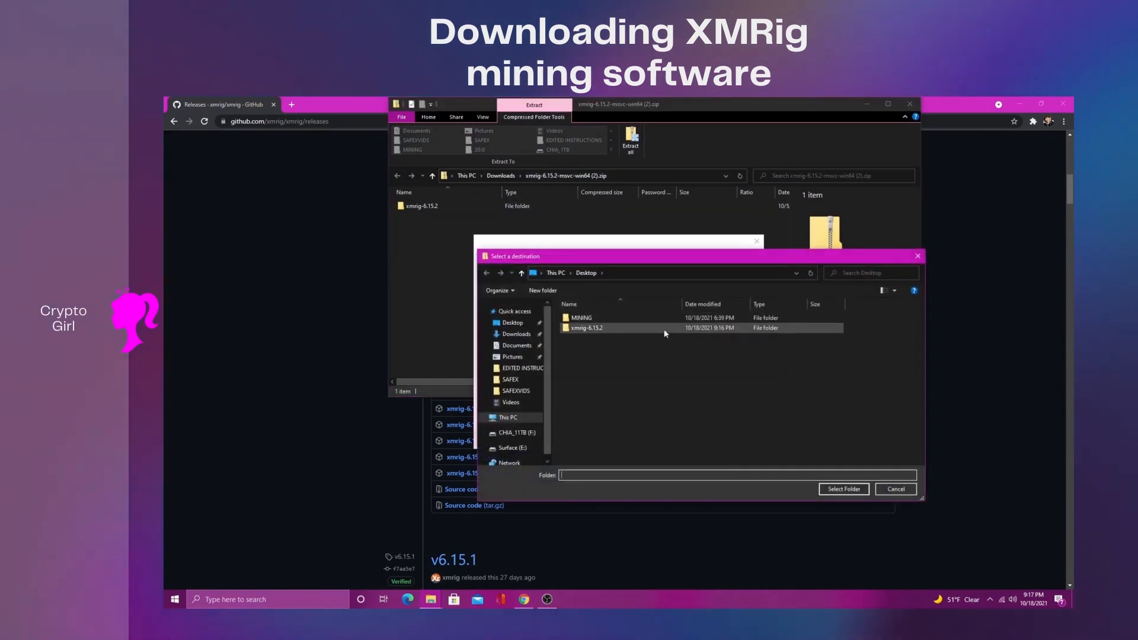
left_click(512, 322)
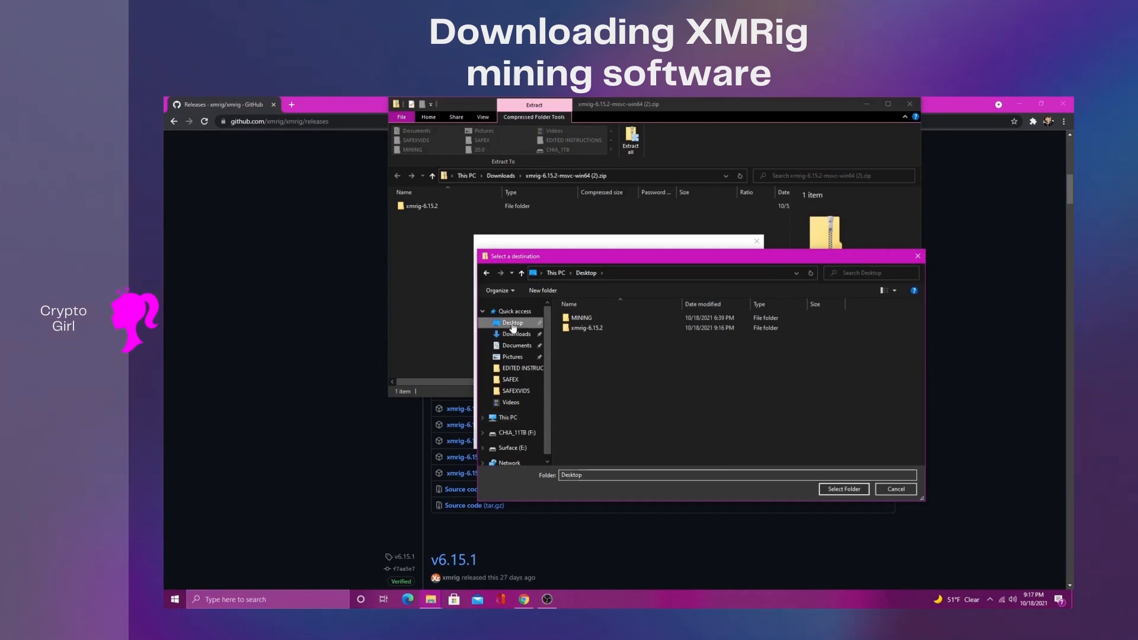
left_click(843, 489)
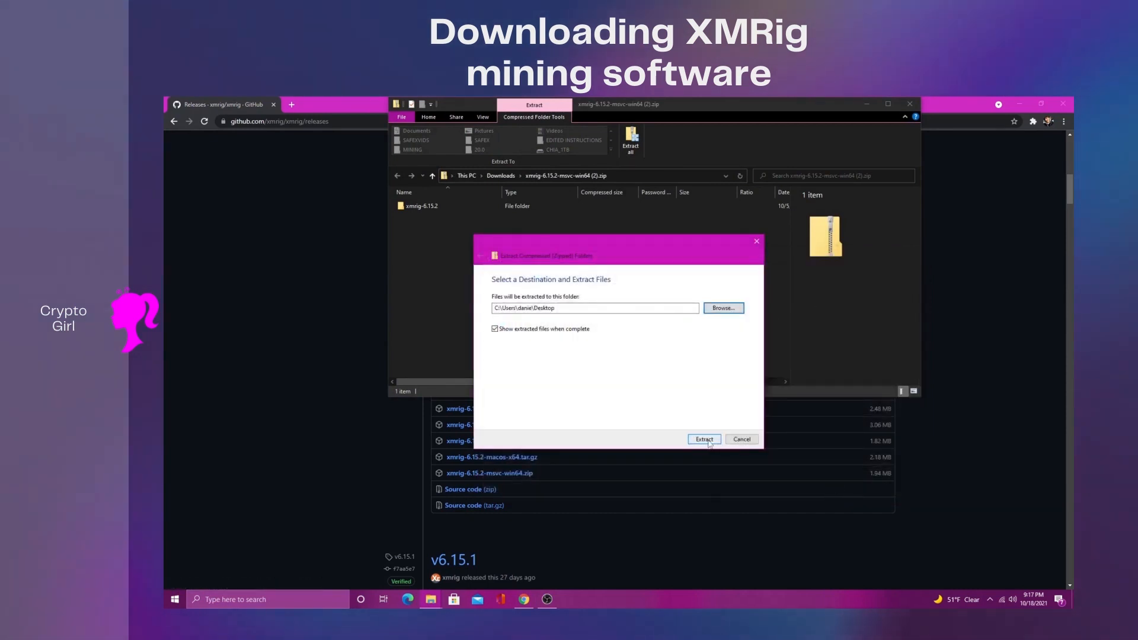
left_click(704, 439)
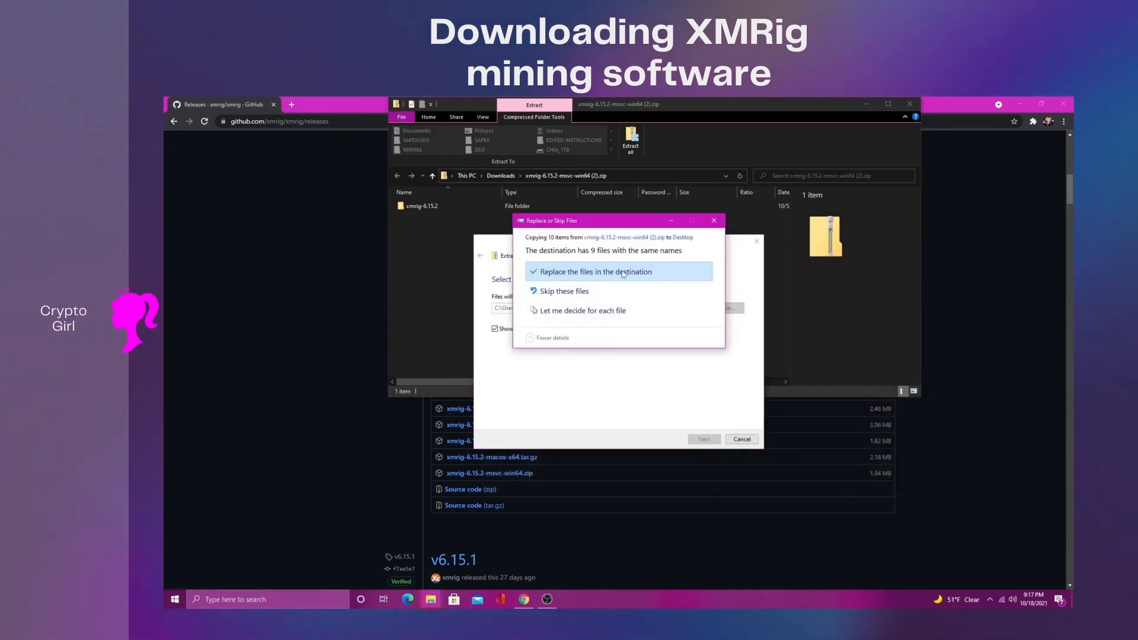
left_click(594, 272)
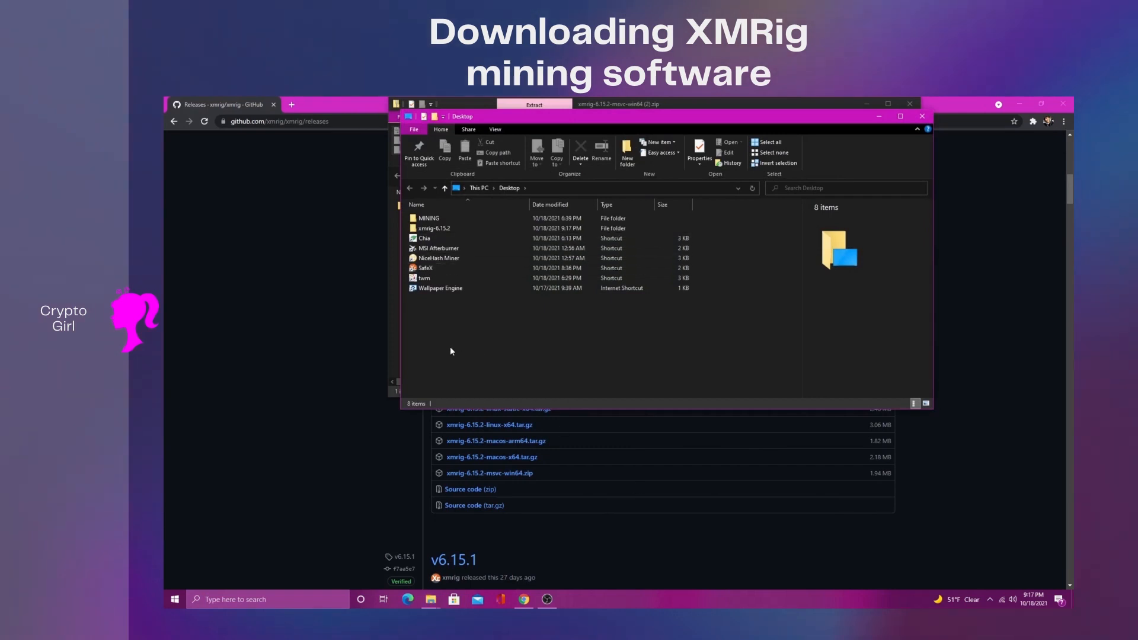
Step: Unblock xmrig.exe in the xmrig-6.15.2 folder through its Properties
double_click(435, 228)
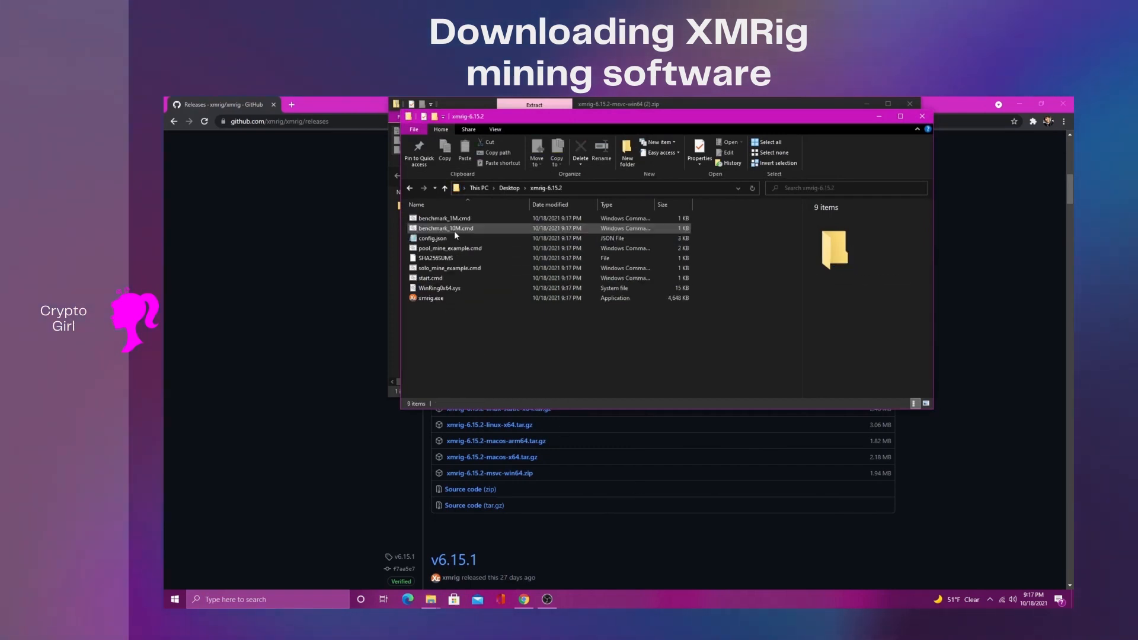
left_click(430, 298)
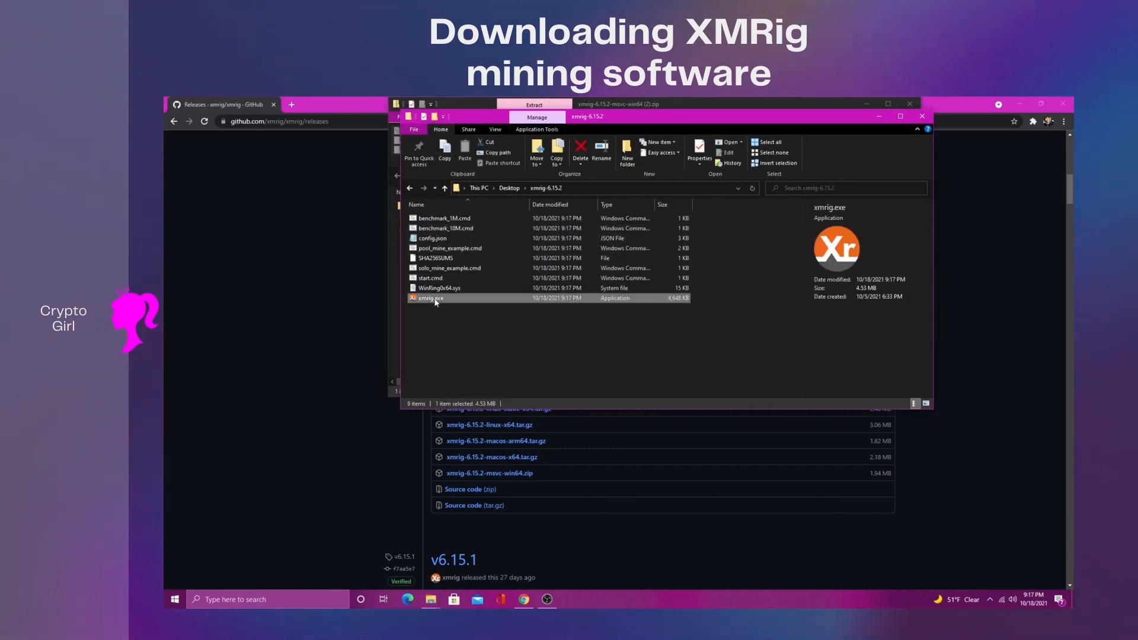
left_click(698, 149)
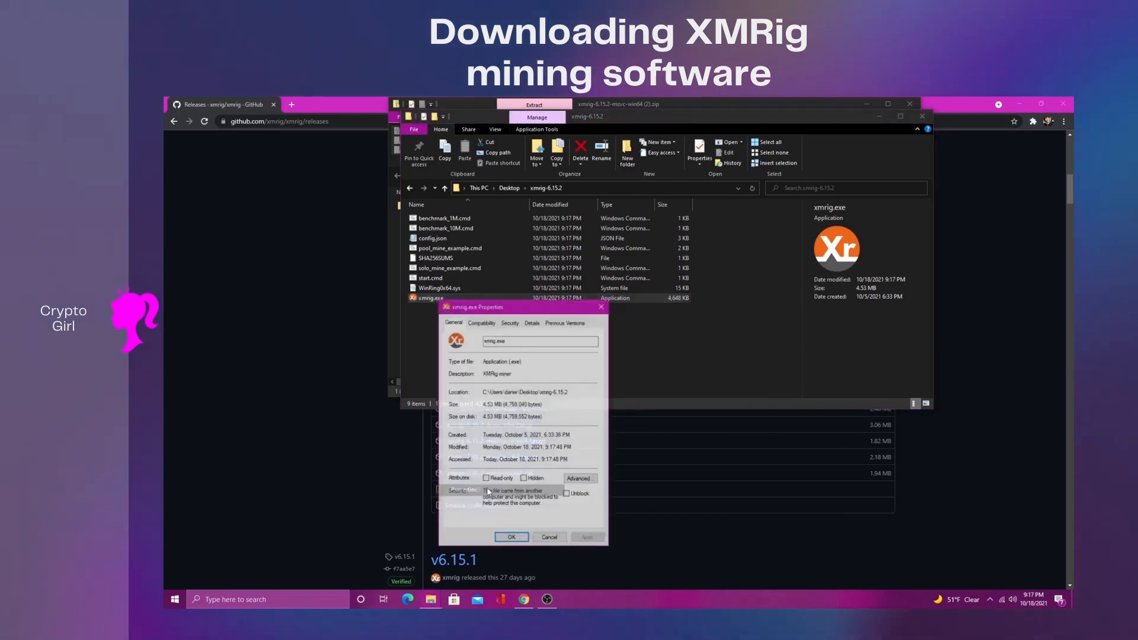
left_click(567, 494)
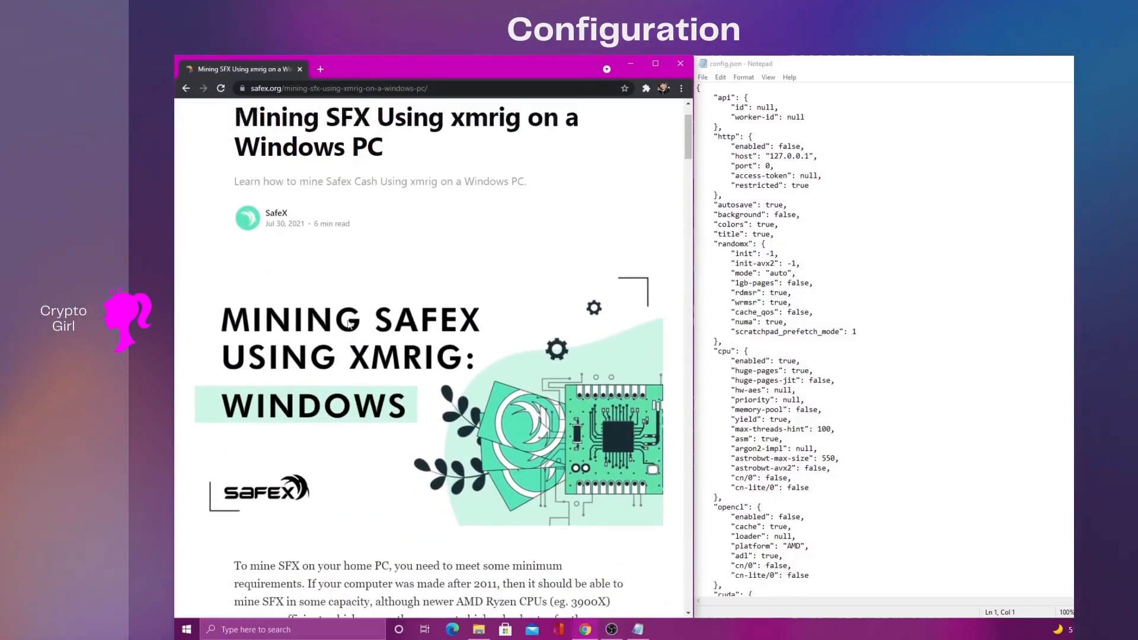
scroll("down", 3)
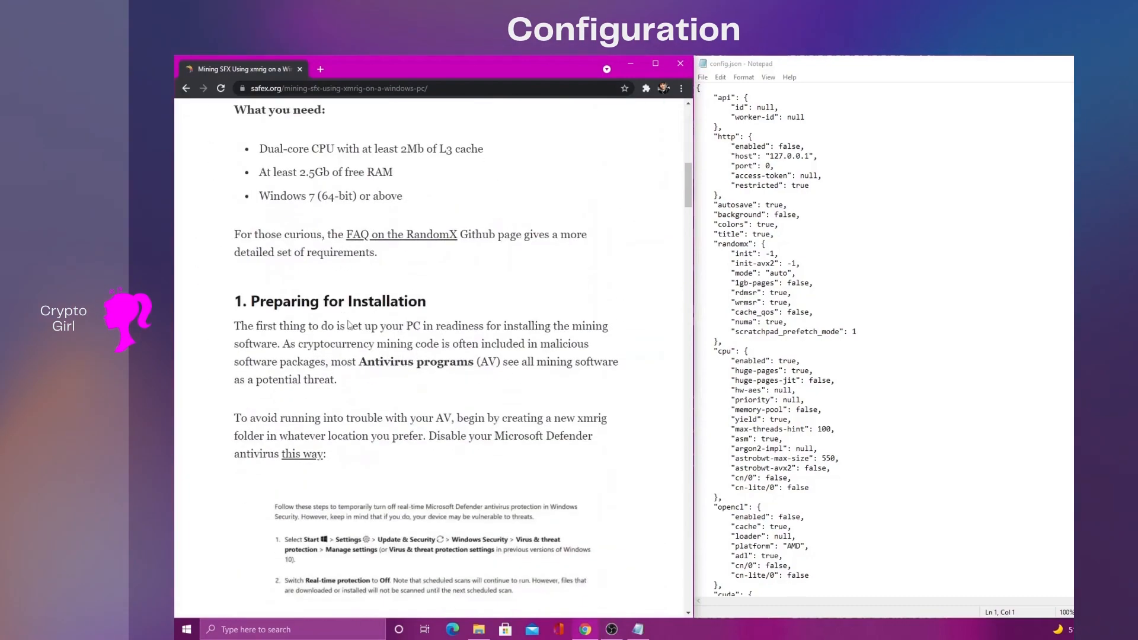
scroll("down", 3)
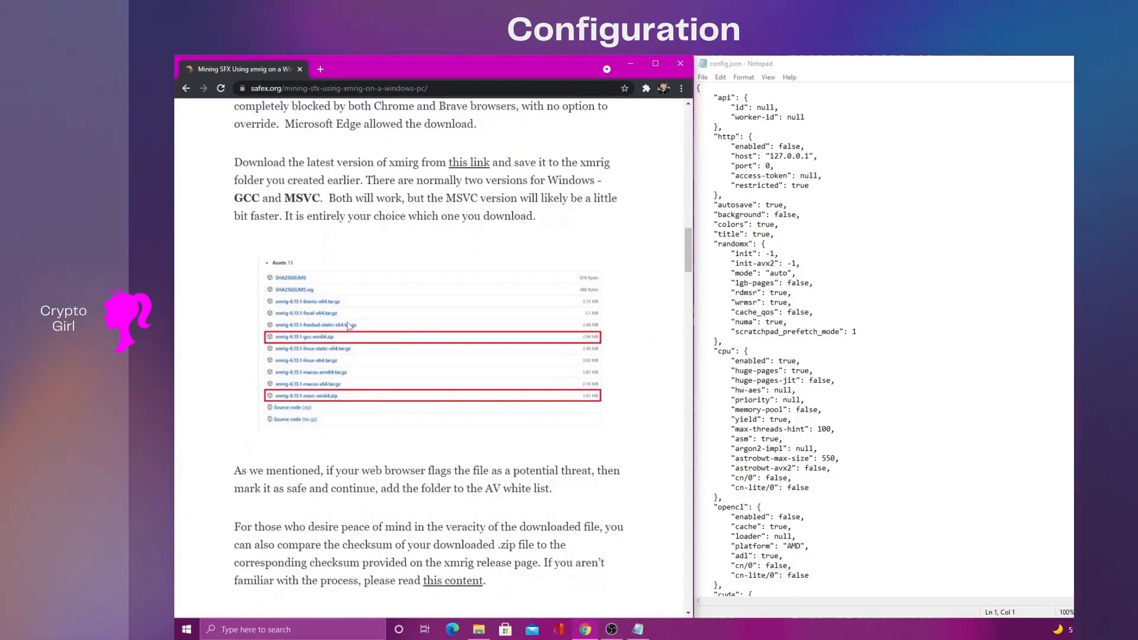
scroll("down", 3)
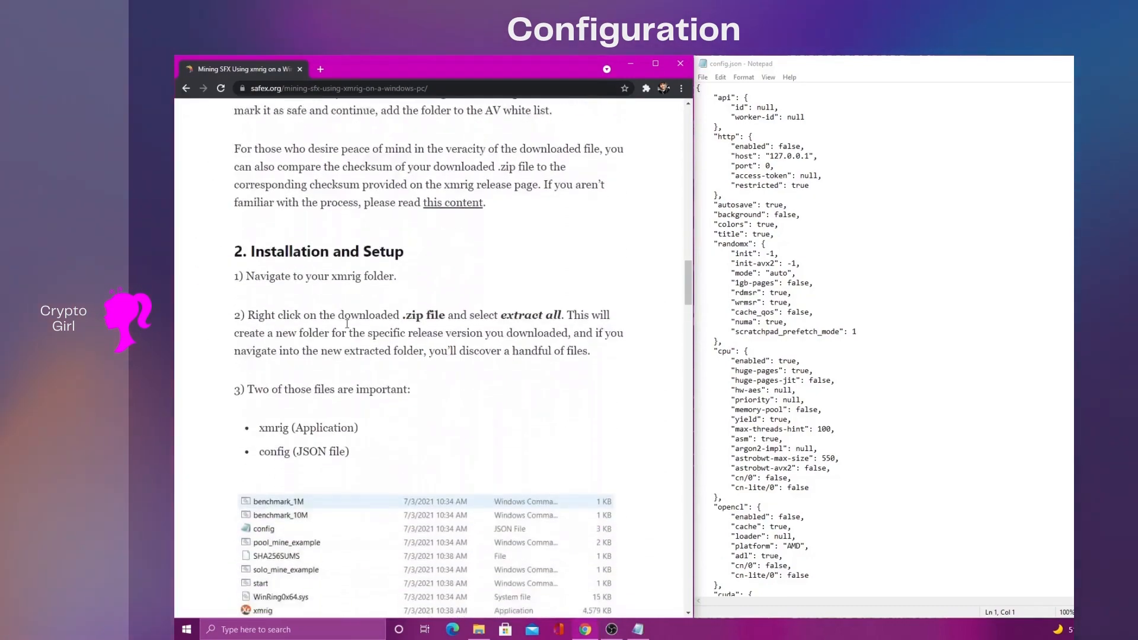
scroll("down", 3)
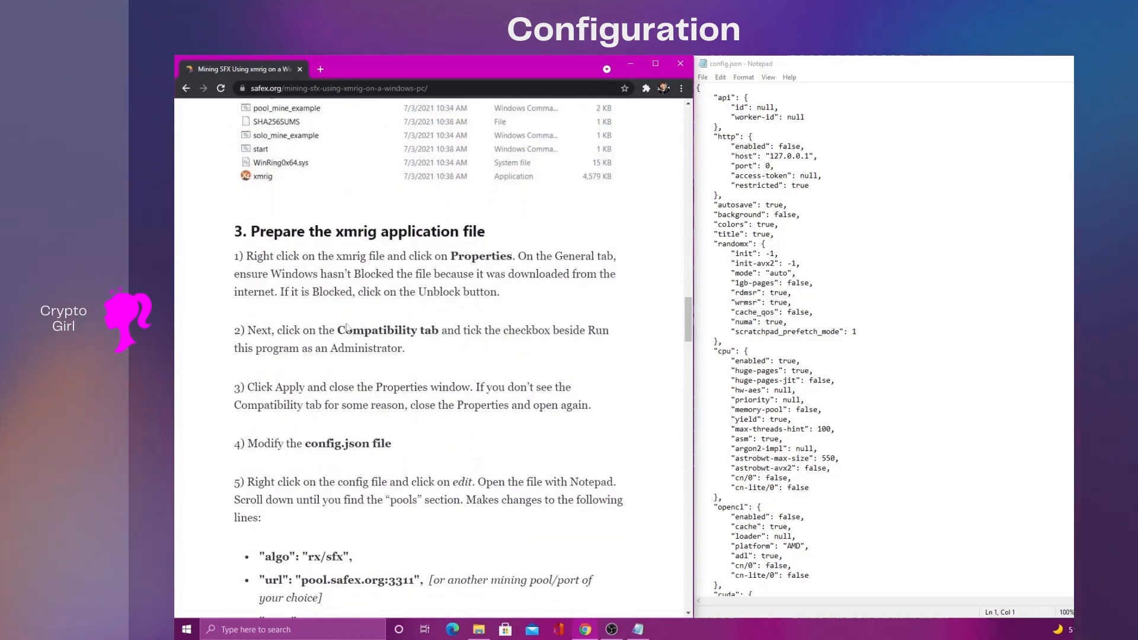
scroll("down", 3)
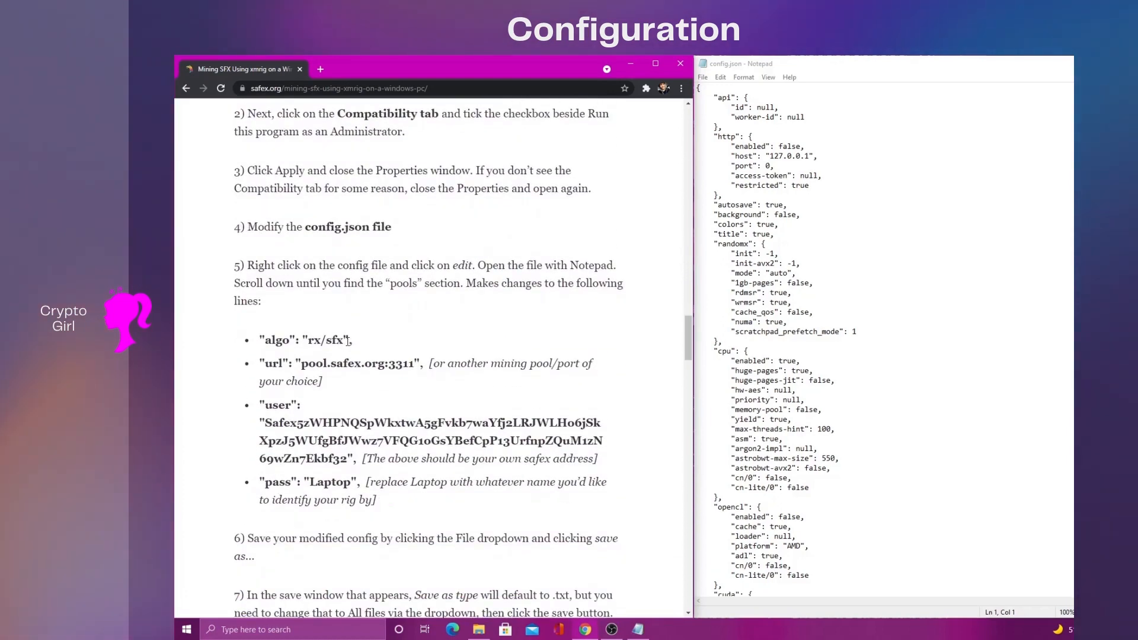
scroll("down", 3)
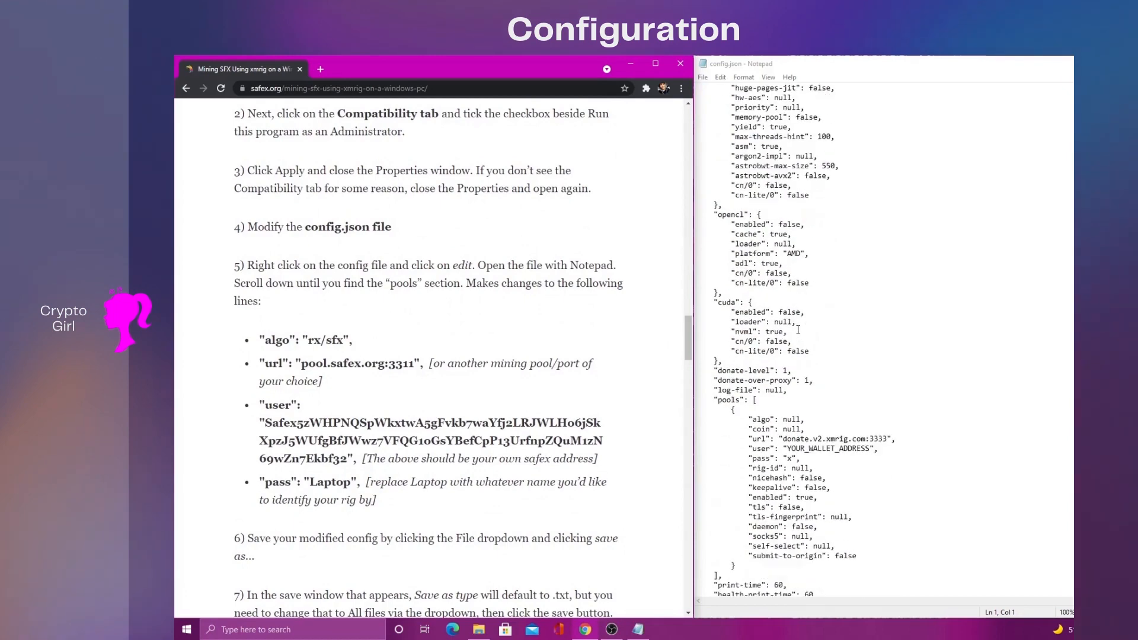
scroll("down", 3)
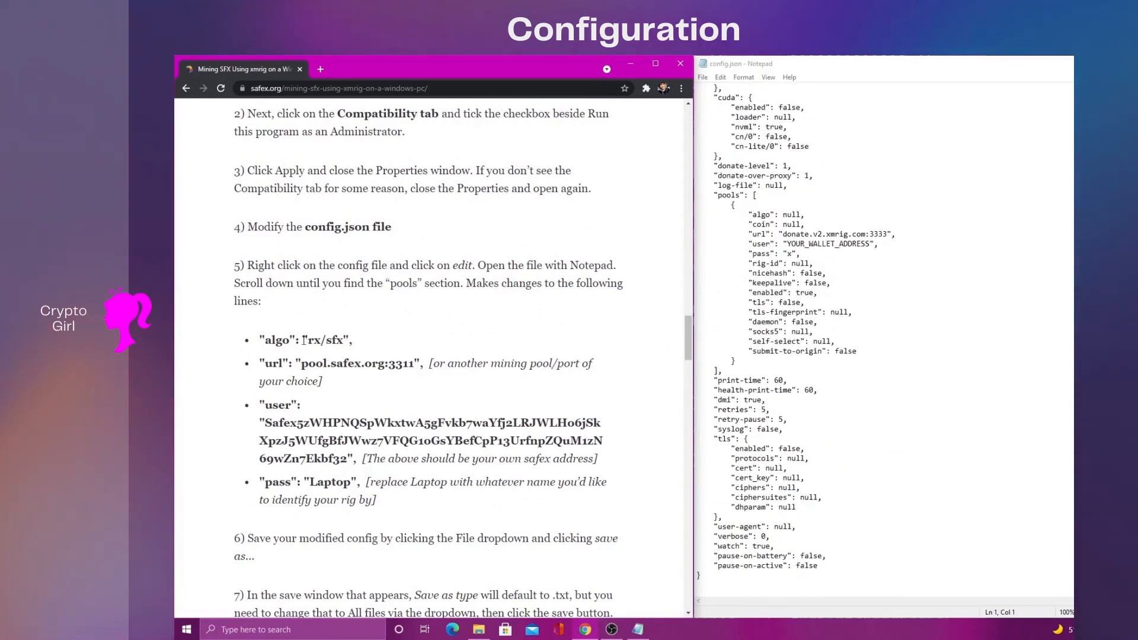
double_click(326, 340)
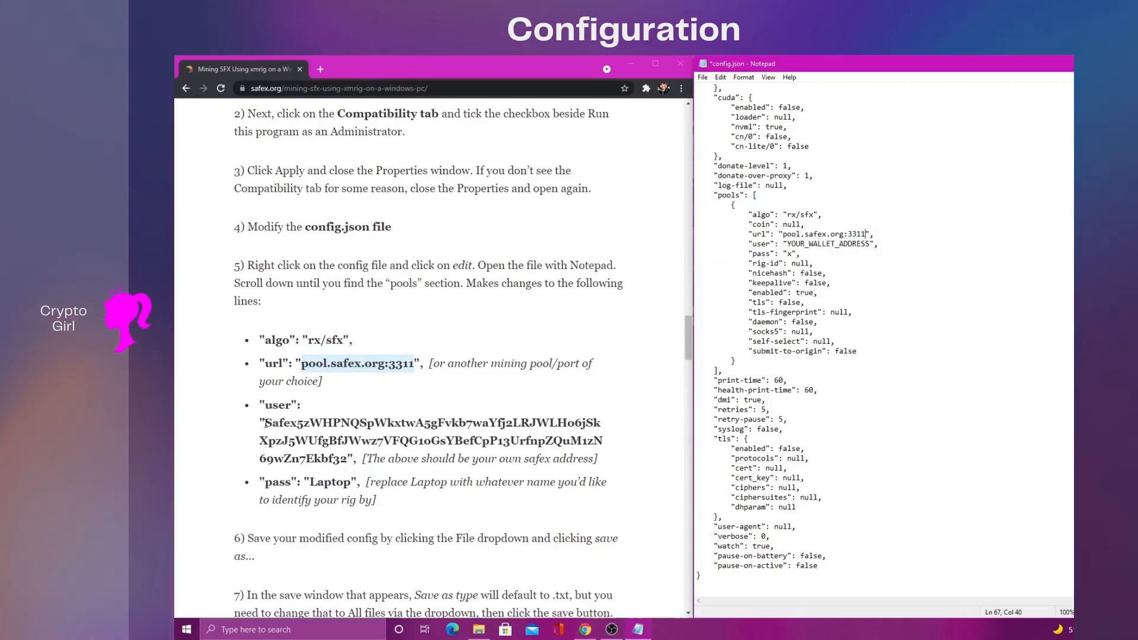
left_click_drag(260, 422, 356, 459)
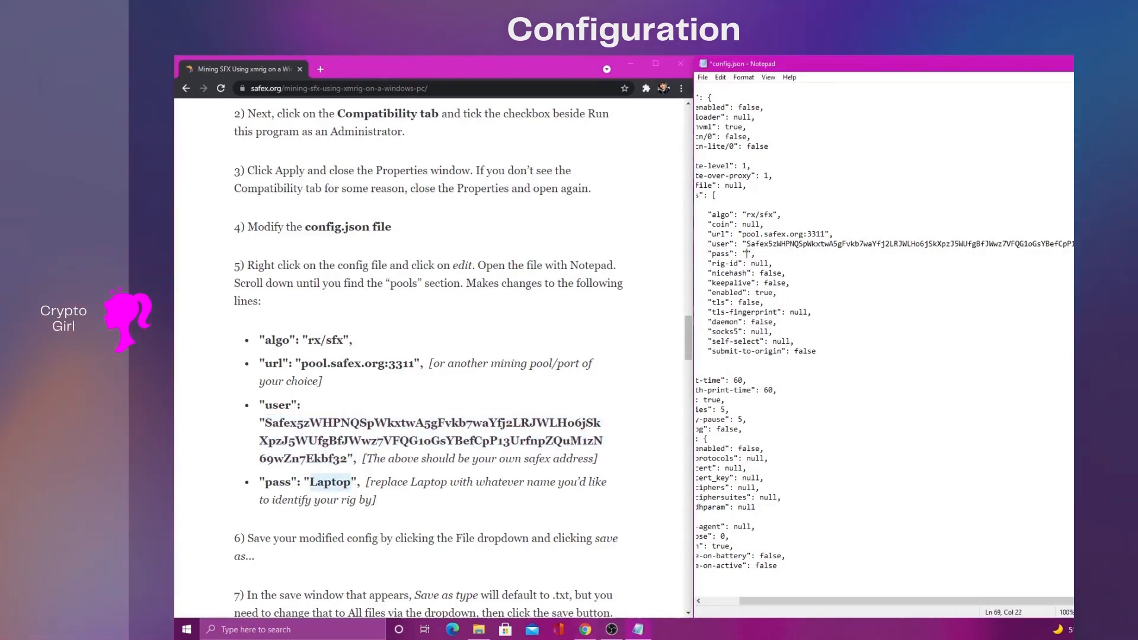
type("CRYPTOGIRL")
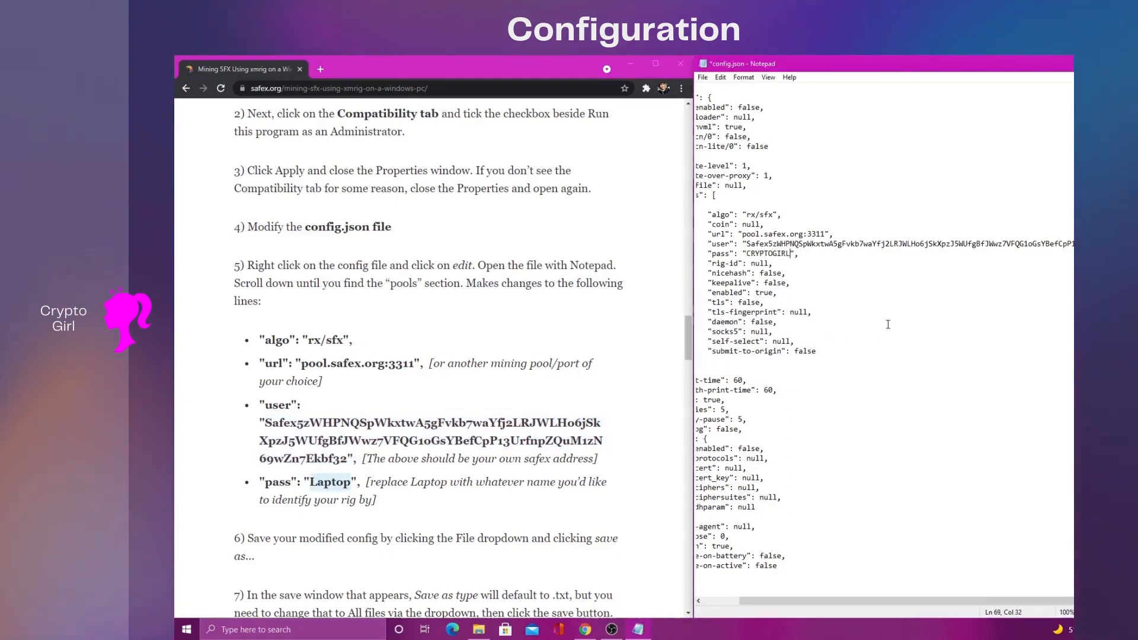
left_click(702, 69)
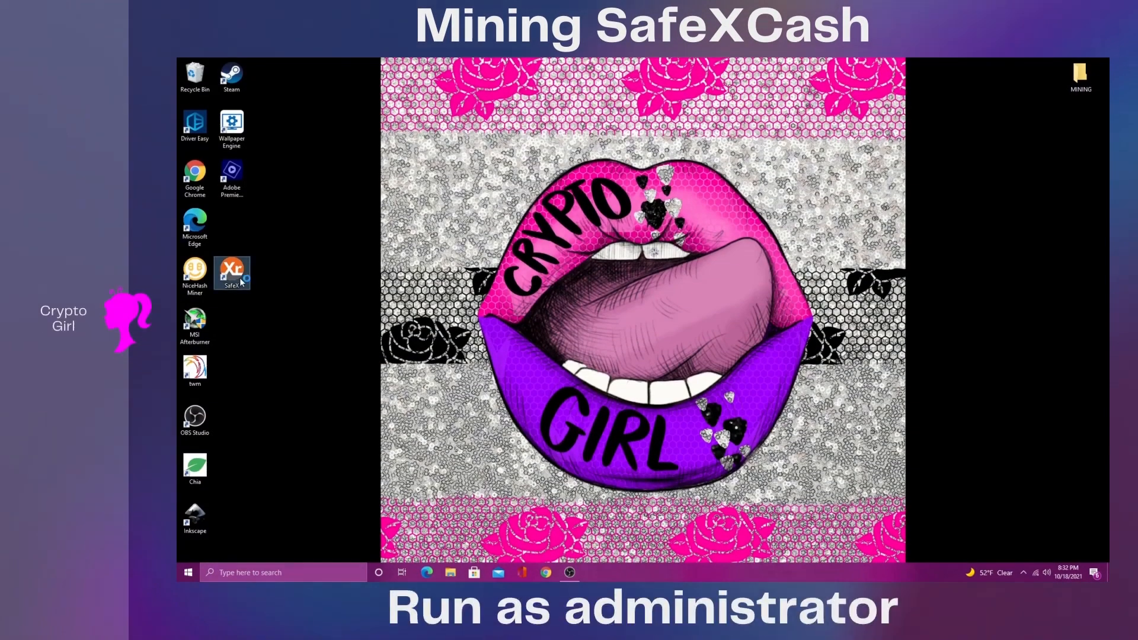
double_click(231, 273)
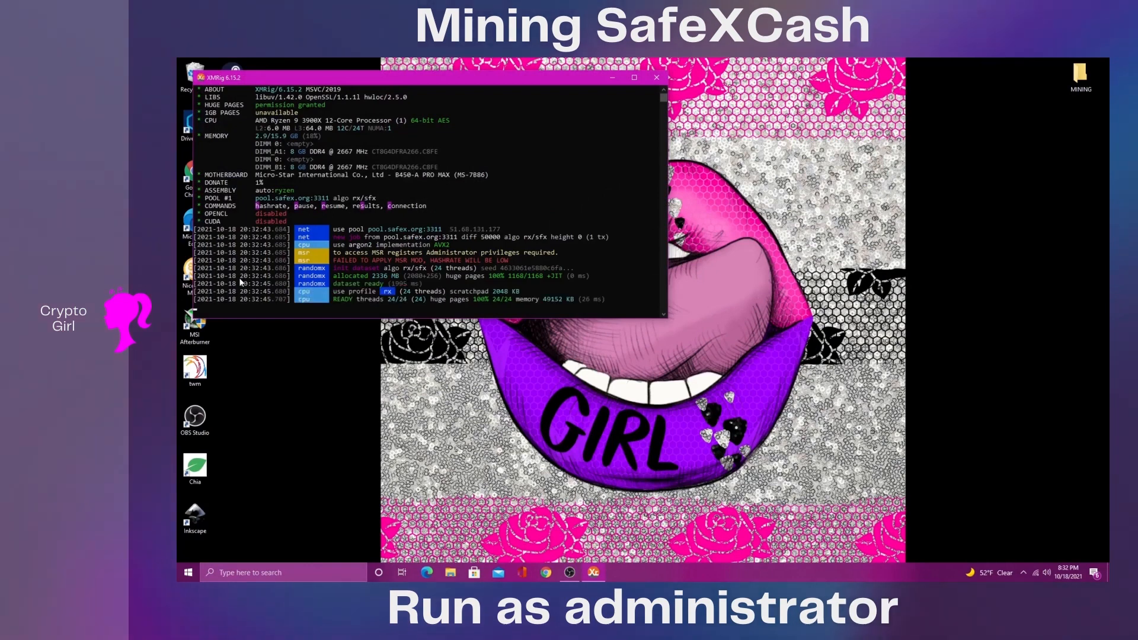